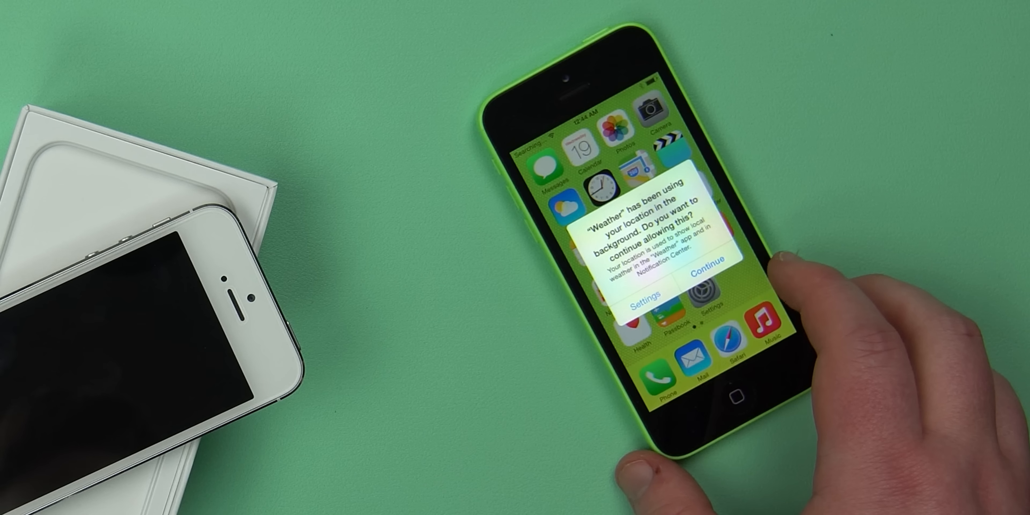
Step: Navigate the iTunes Store screens on the white iPhone 5
{"action": "left_click", "coordinate": [709, 276]}
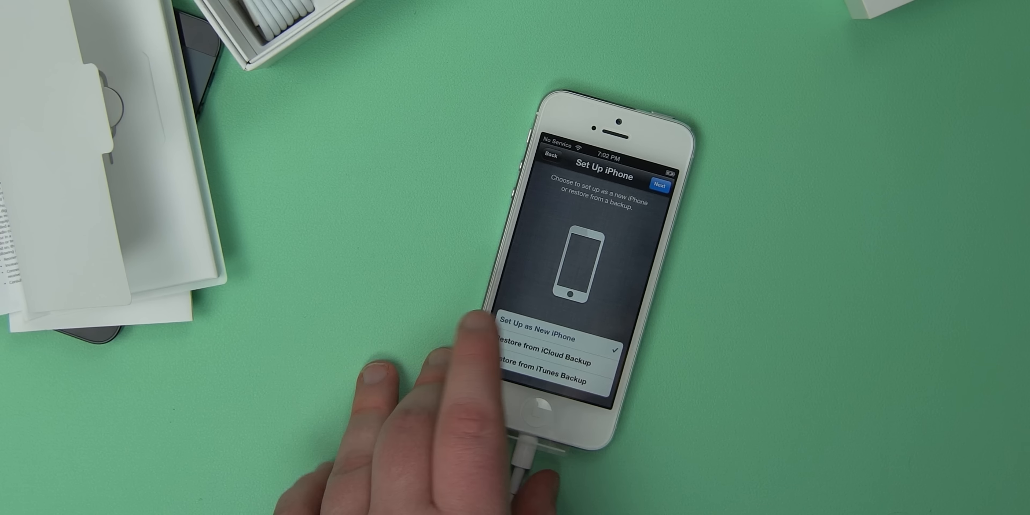
{"action": "left_click", "coordinate": [663, 182]}
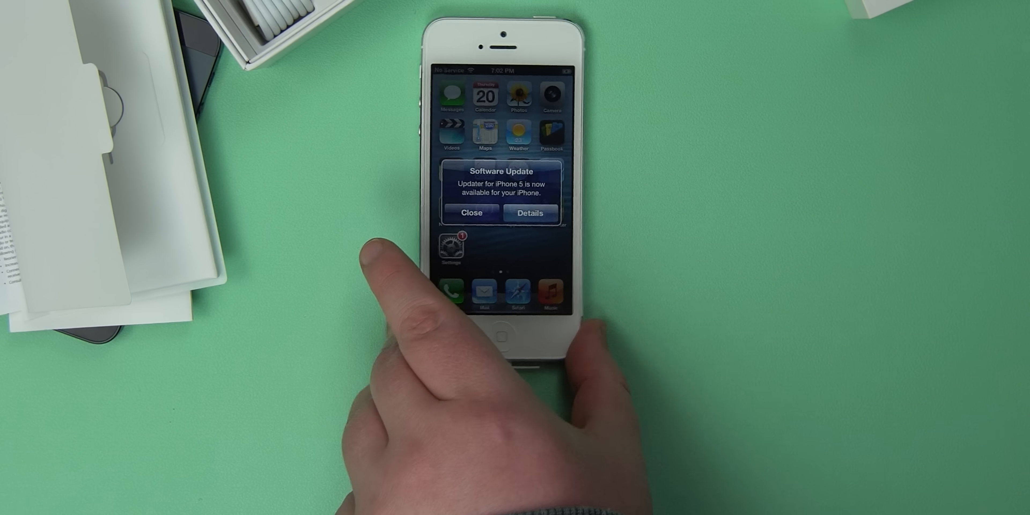
{"action": "left_click", "coordinate": [529, 212]}
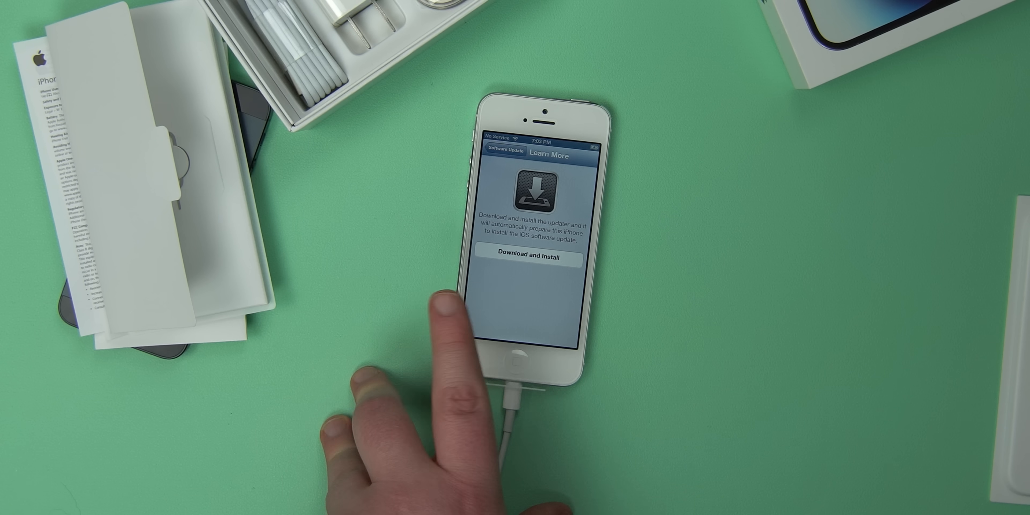
{"action": "left_click", "coordinate": [550, 156]}
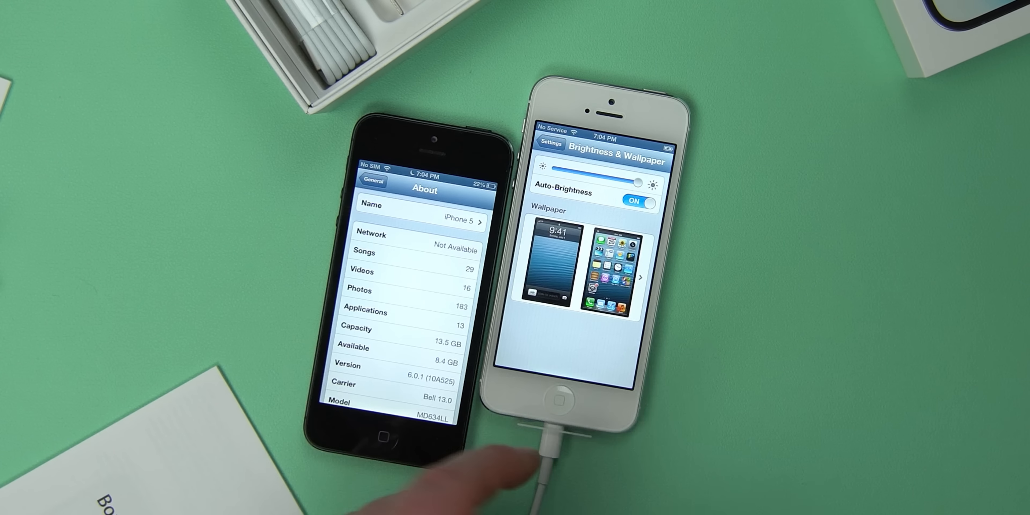
{"action": "left_click", "coordinate": [550, 143]}
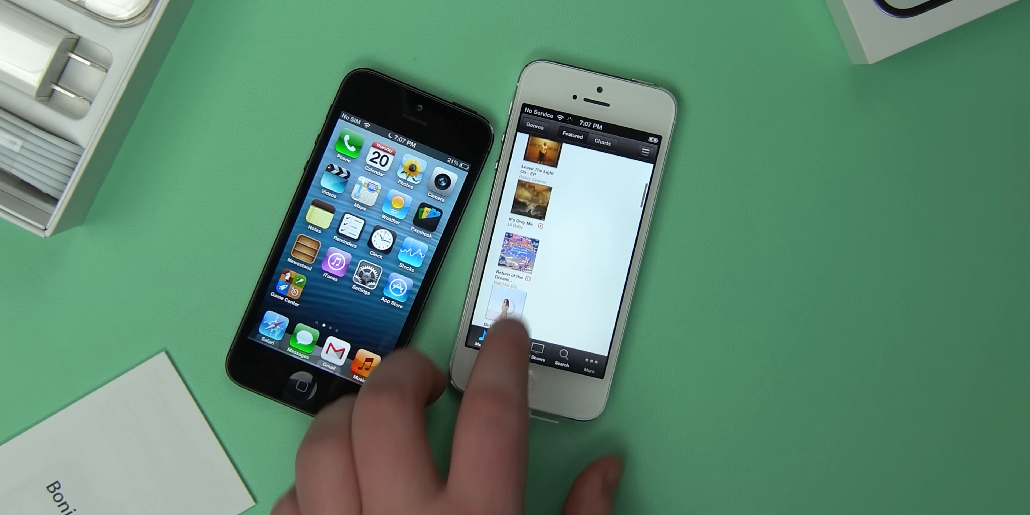
Step: Switch the iTunes Store to TV Shows and choose Later on the iOS update alert
{"action": "left_click", "coordinate": [509, 345]}
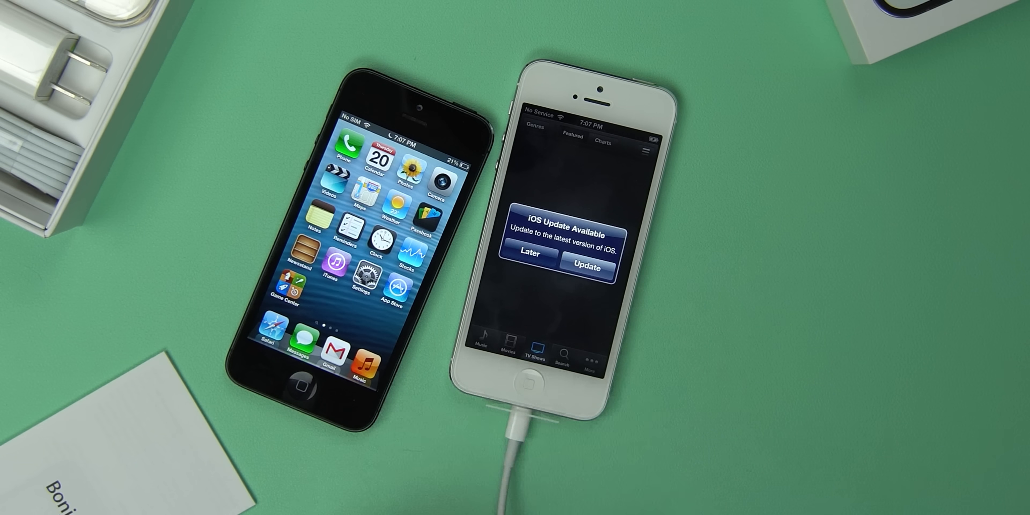
{"action": "left_click", "coordinate": [530, 253]}
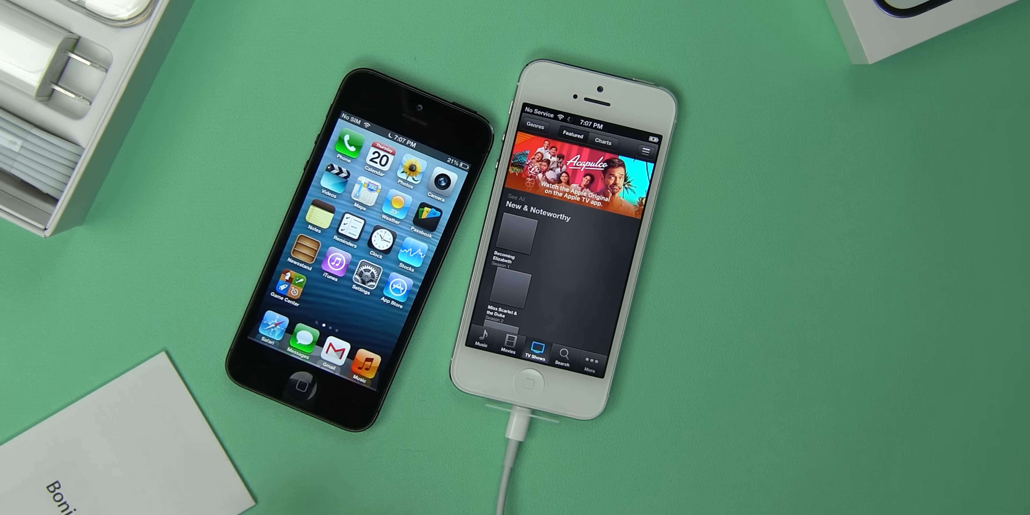
{"action": "scroll", "scroll_direction": "down", "scroll_amount": 3}
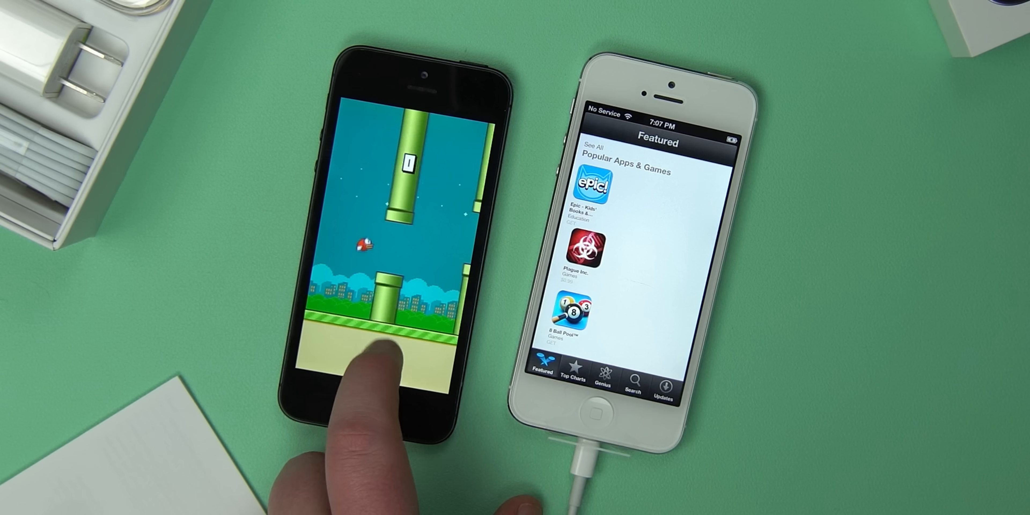
Step: Flap the bird through the pipes in Flappy Bird until Game Over with a score of 7
{"action": "left_click", "coordinate": [381, 354]}
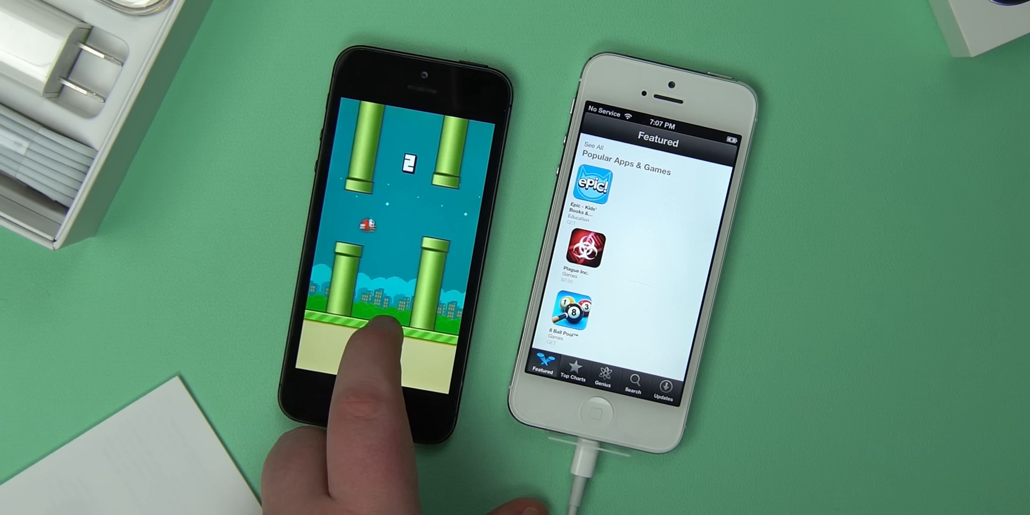
{"action": "left_click", "coordinate": [378, 342]}
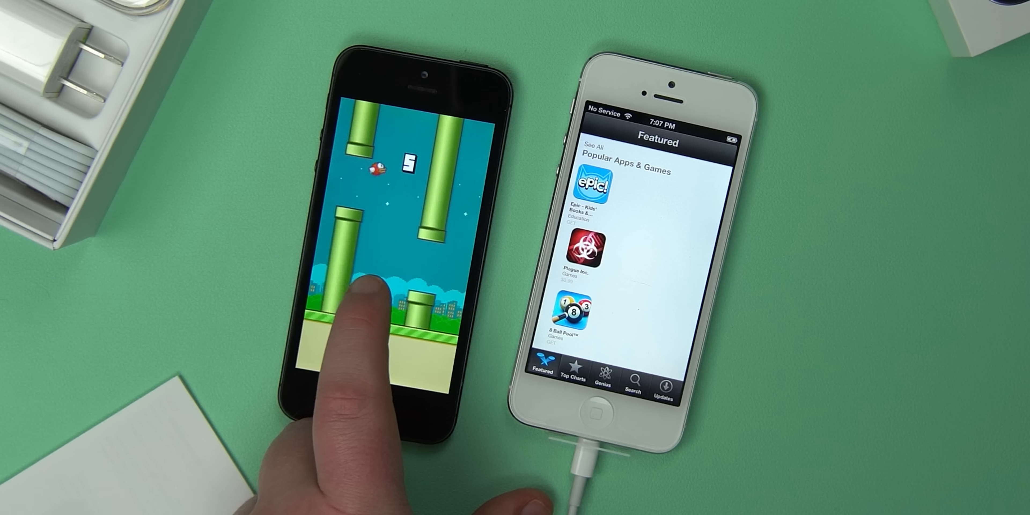
{"action": "left_click", "coordinate": [368, 302]}
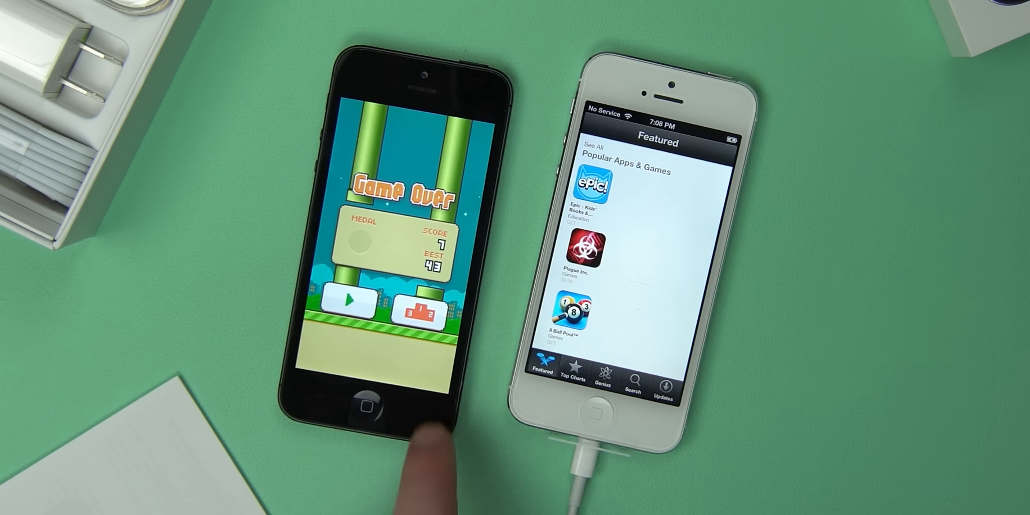
{"action": "scroll", "scroll_direction": "down", "scroll_amount": 3}
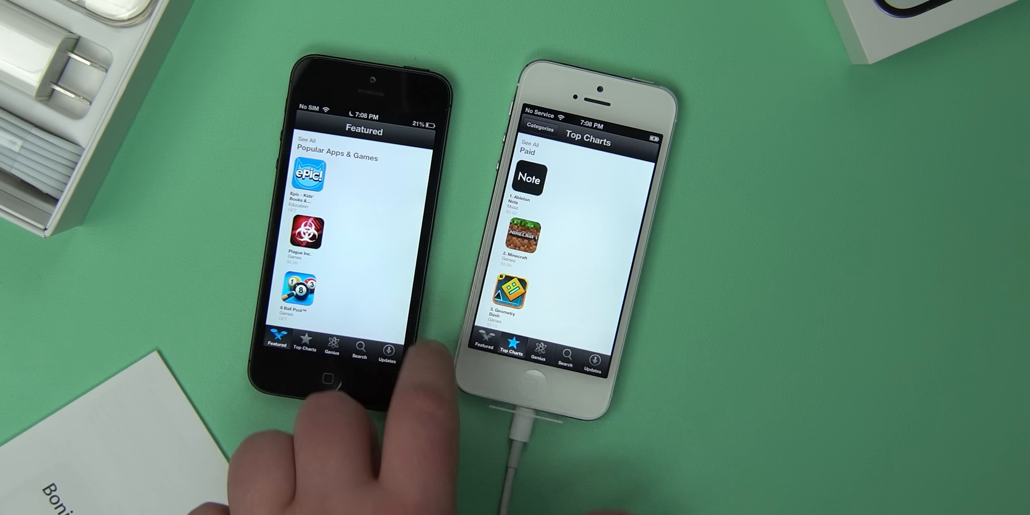
Step: Return to the home screen and launch the Stocks app on the white iPhone
{"action": "left_click", "coordinate": [484, 343]}
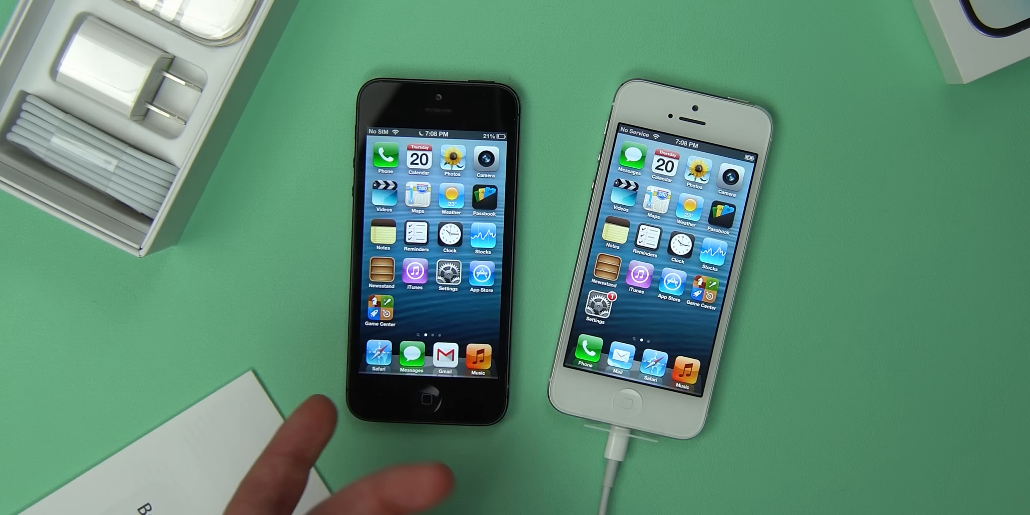
{"action": "left_click", "coordinate": [679, 243]}
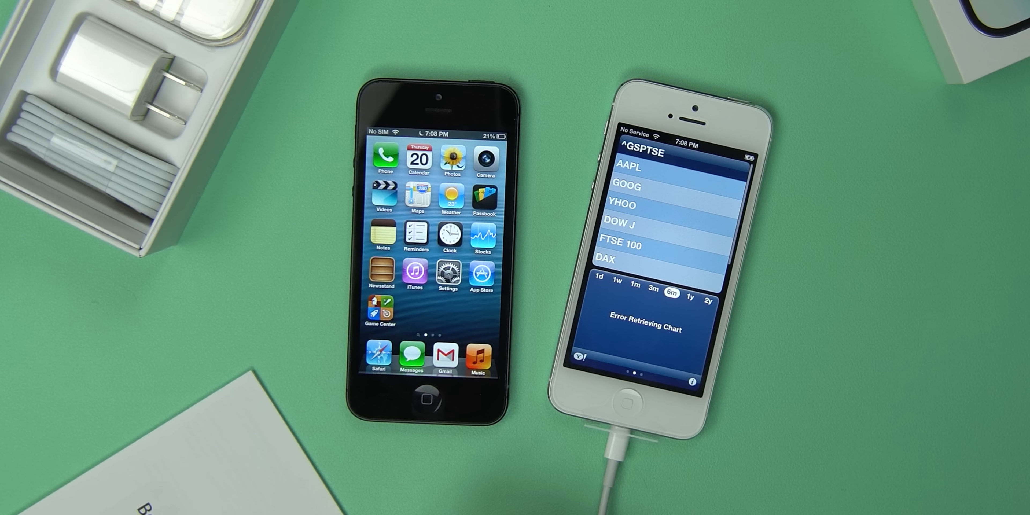